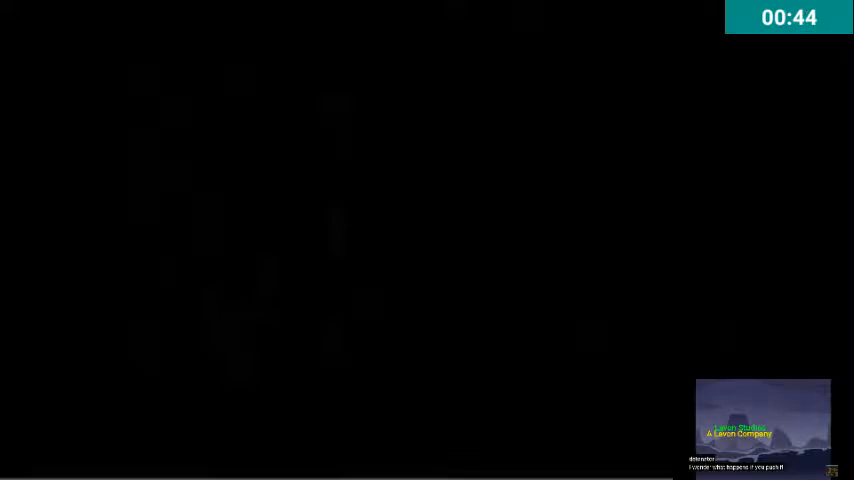
Pause the K-fee Commercials compilation at about 2:27
click(428, 240)
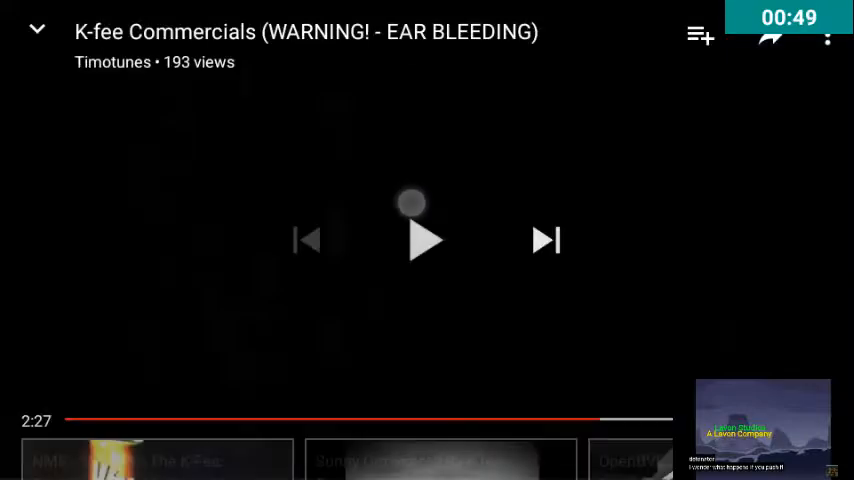
Resume the K-fee Commercials compilation into the sunny beach scene
click(424, 240)
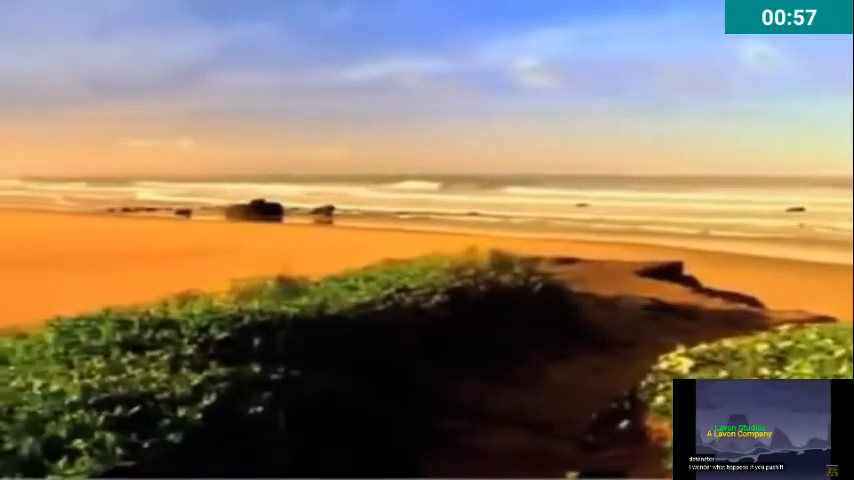